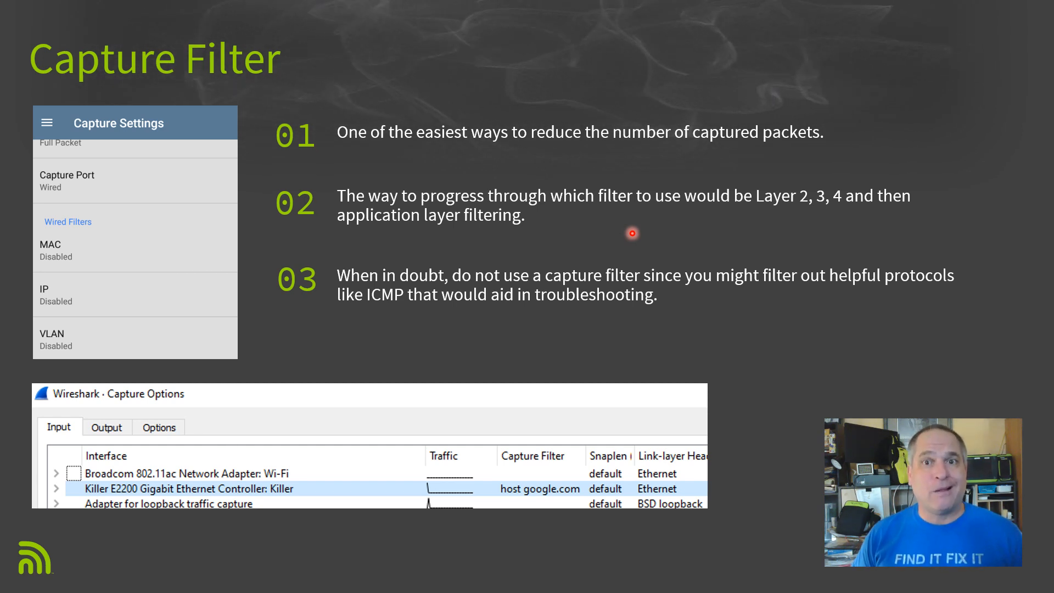
pyautogui.moveTo(727, 338)
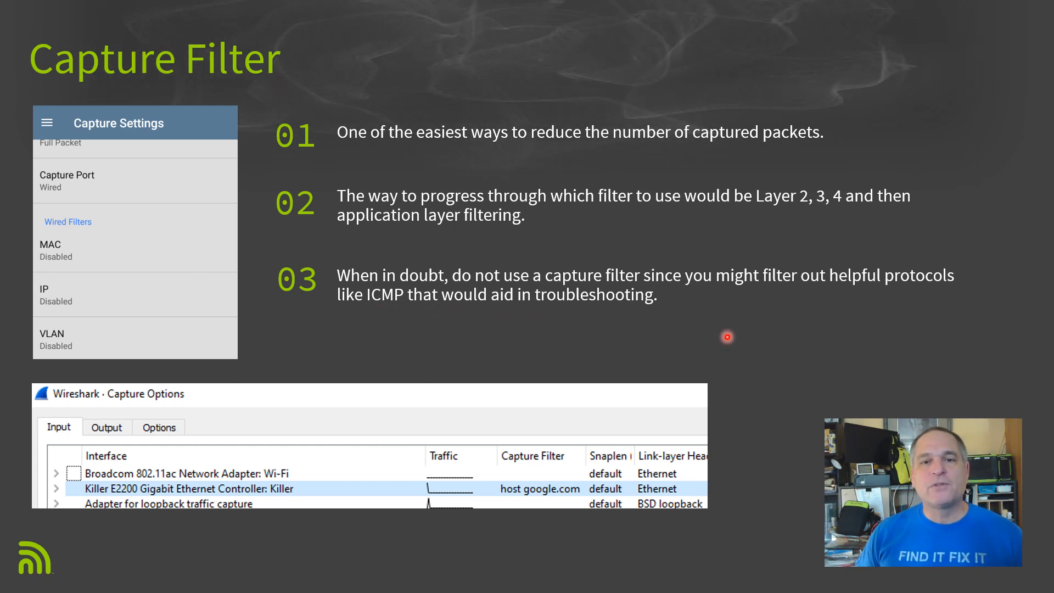